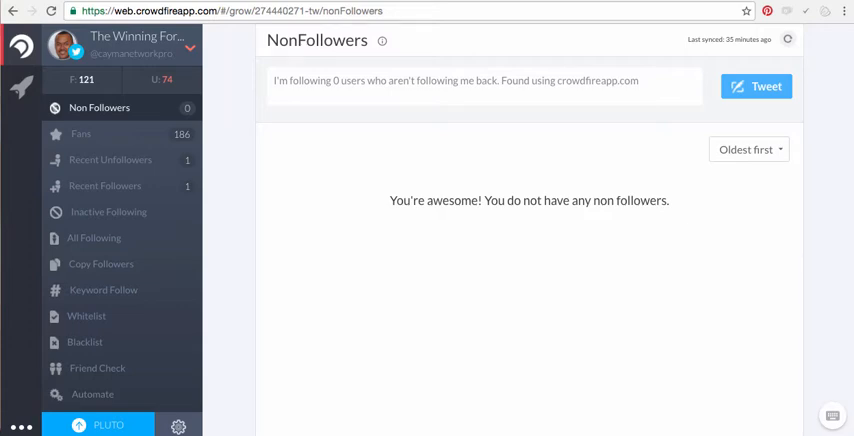
{"action": "mouse_move", "coordinate": [279, 167]}
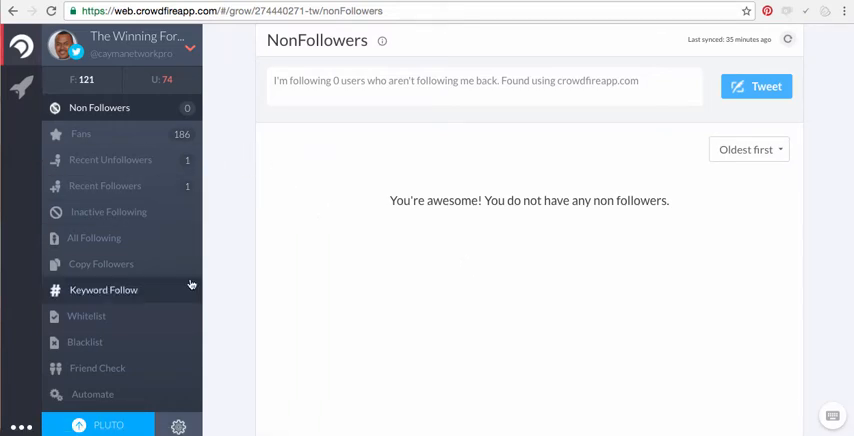
Open Copy Followers from the Crowdfire sidebar.
{"action": "left_click", "coordinate": [100, 264]}
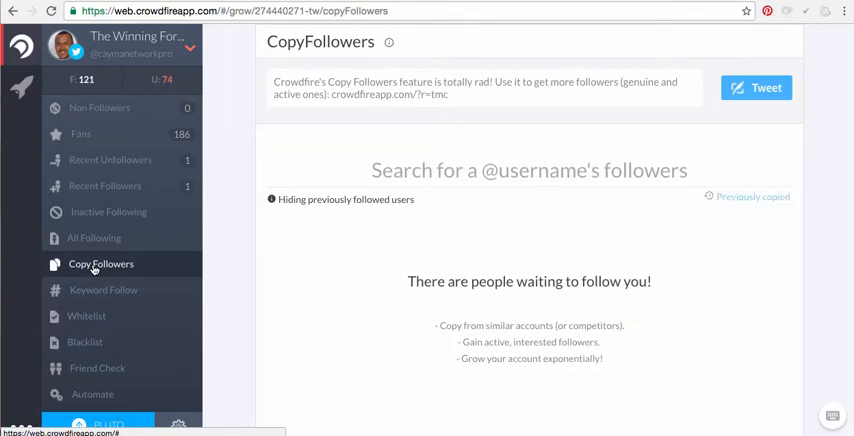
{"action": "mouse_move", "coordinate": [573, 118]}
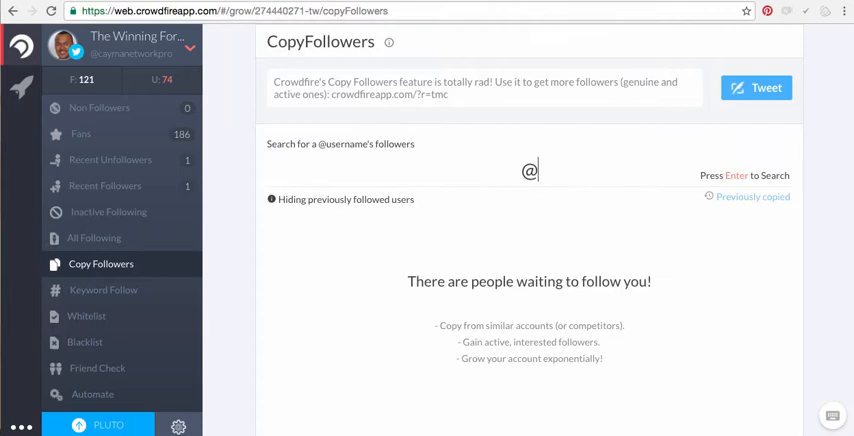
Search for 'ericworre' and scroll through the listed followers.
{"action": "type", "text": "ericworre"}
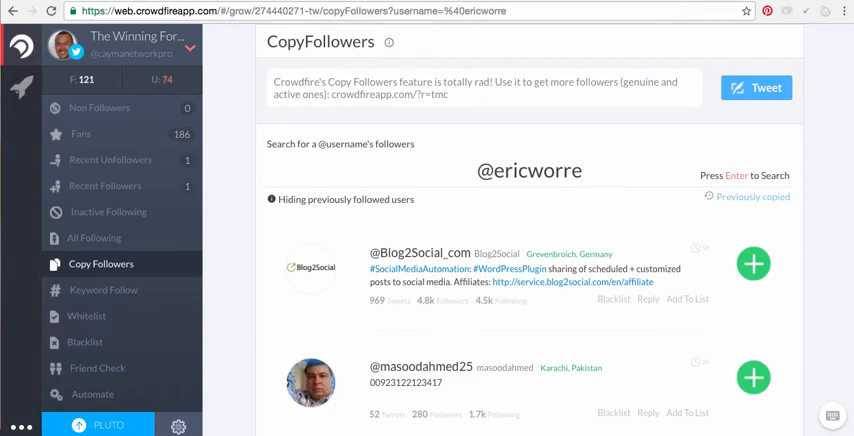
{"action": "scroll", "scroll_direction": "down", "scroll_amount": 3}
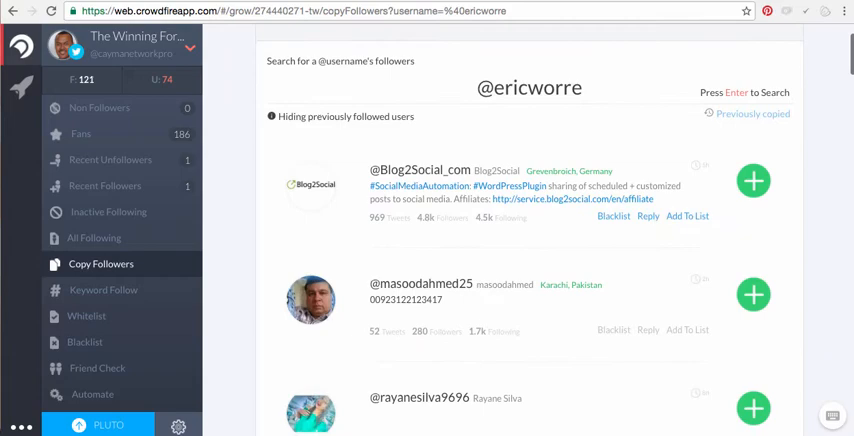
{"action": "scroll", "scroll_direction": "down", "scroll_amount": 3}
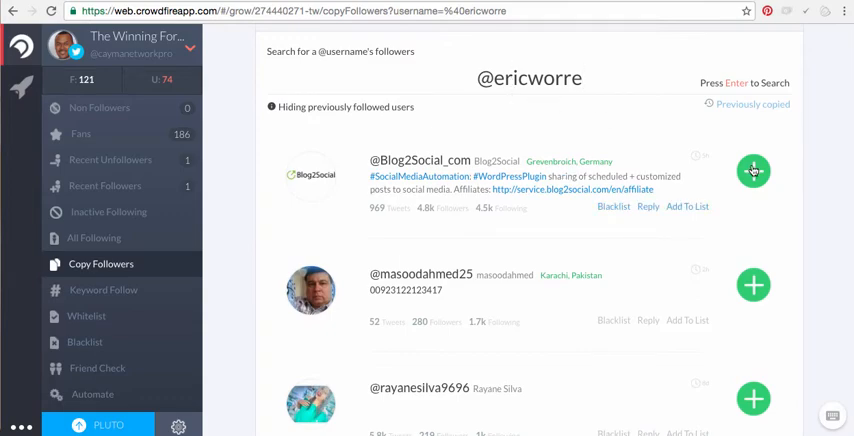
{"action": "left_click", "coordinate": [753, 170]}
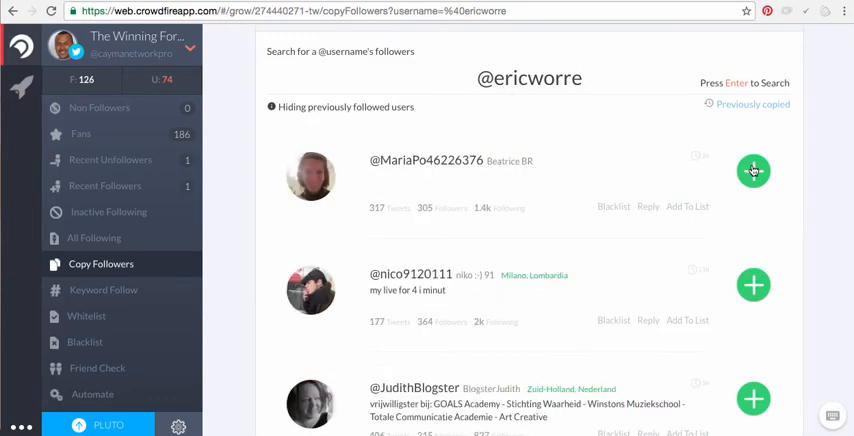
{"action": "left_click", "coordinate": [753, 170]}
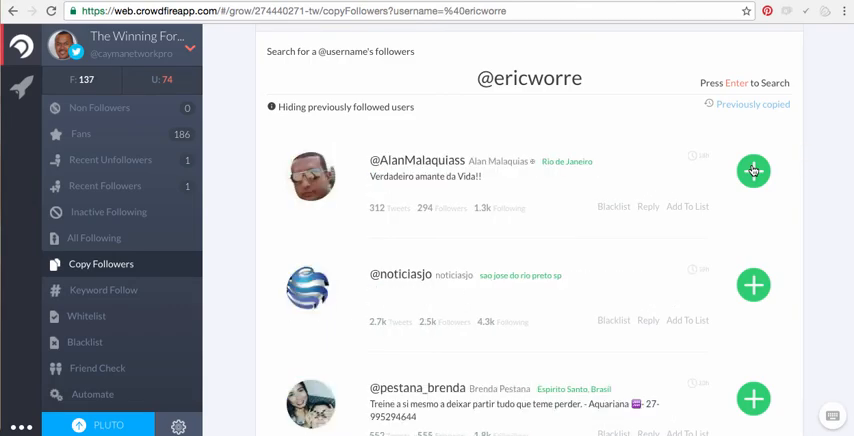
{"action": "left_click", "coordinate": [753, 171]}
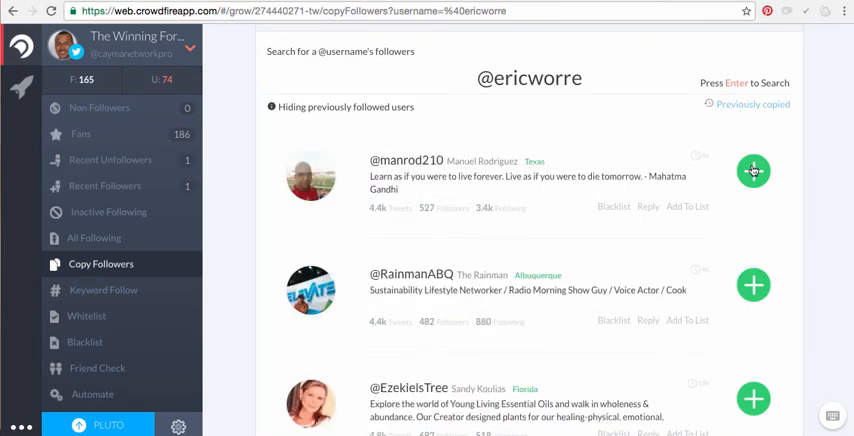
{"action": "left_click", "coordinate": [753, 171]}
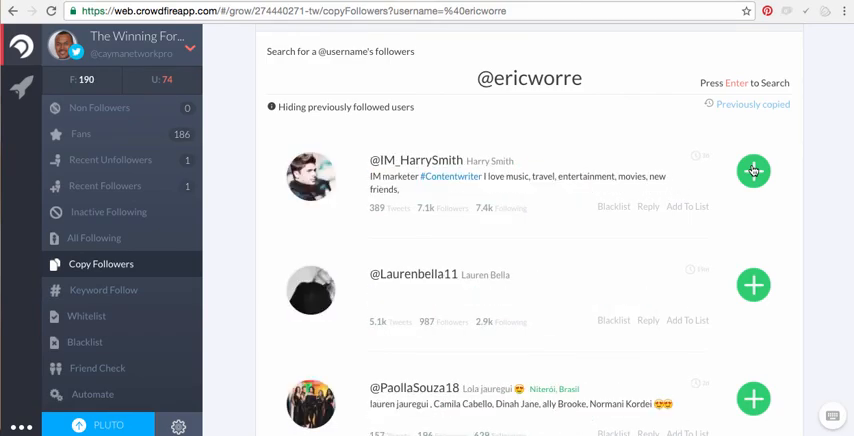
{"action": "left_click", "coordinate": [753, 170]}
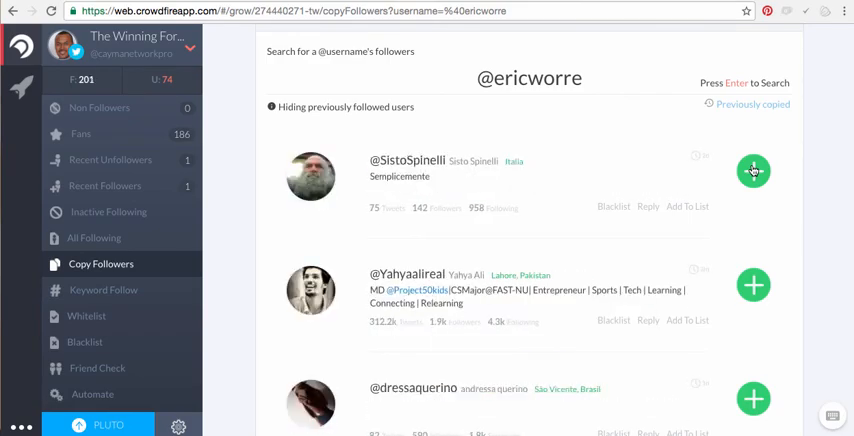
{"action": "left_click", "coordinate": [753, 170]}
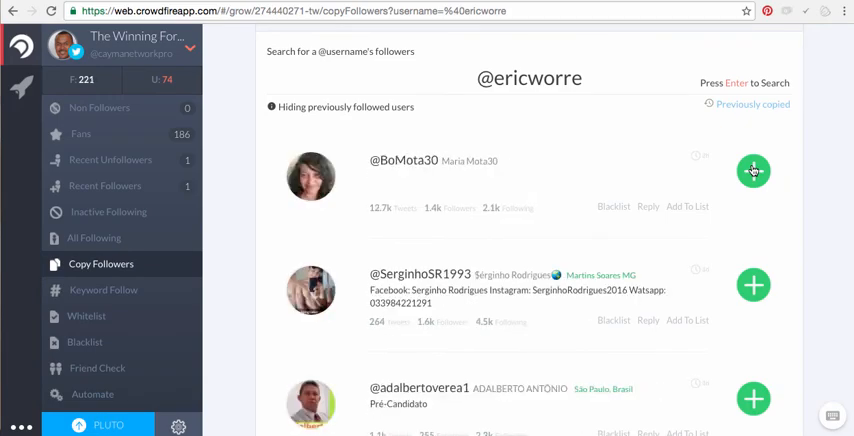
{"action": "left_click", "coordinate": [753, 170]}
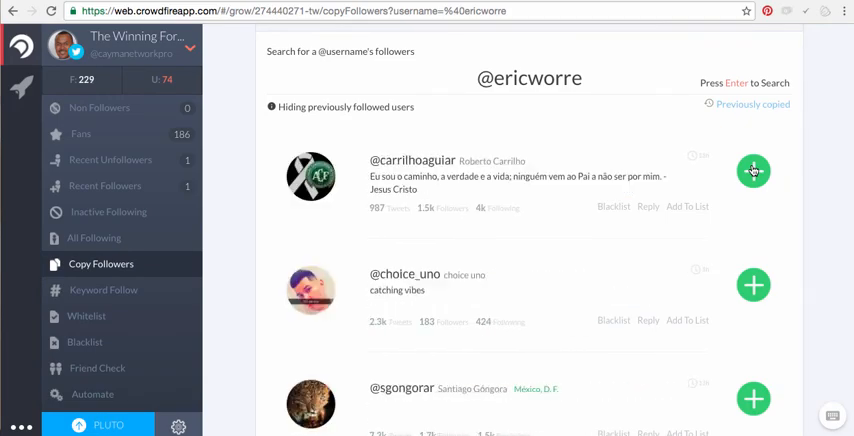
{"action": "left_click", "coordinate": [753, 170]}
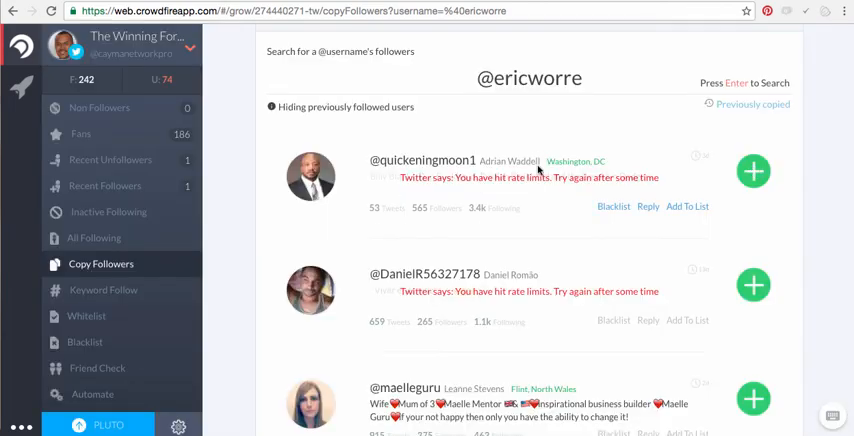
{"action": "mouse_move", "coordinate": [447, 194]}
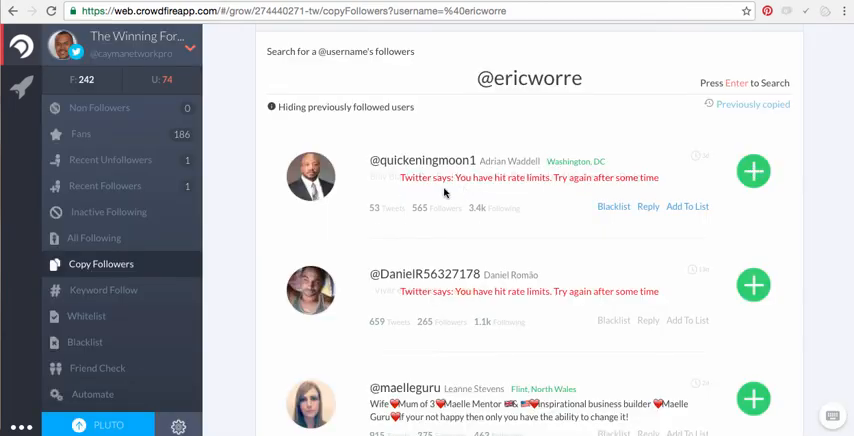